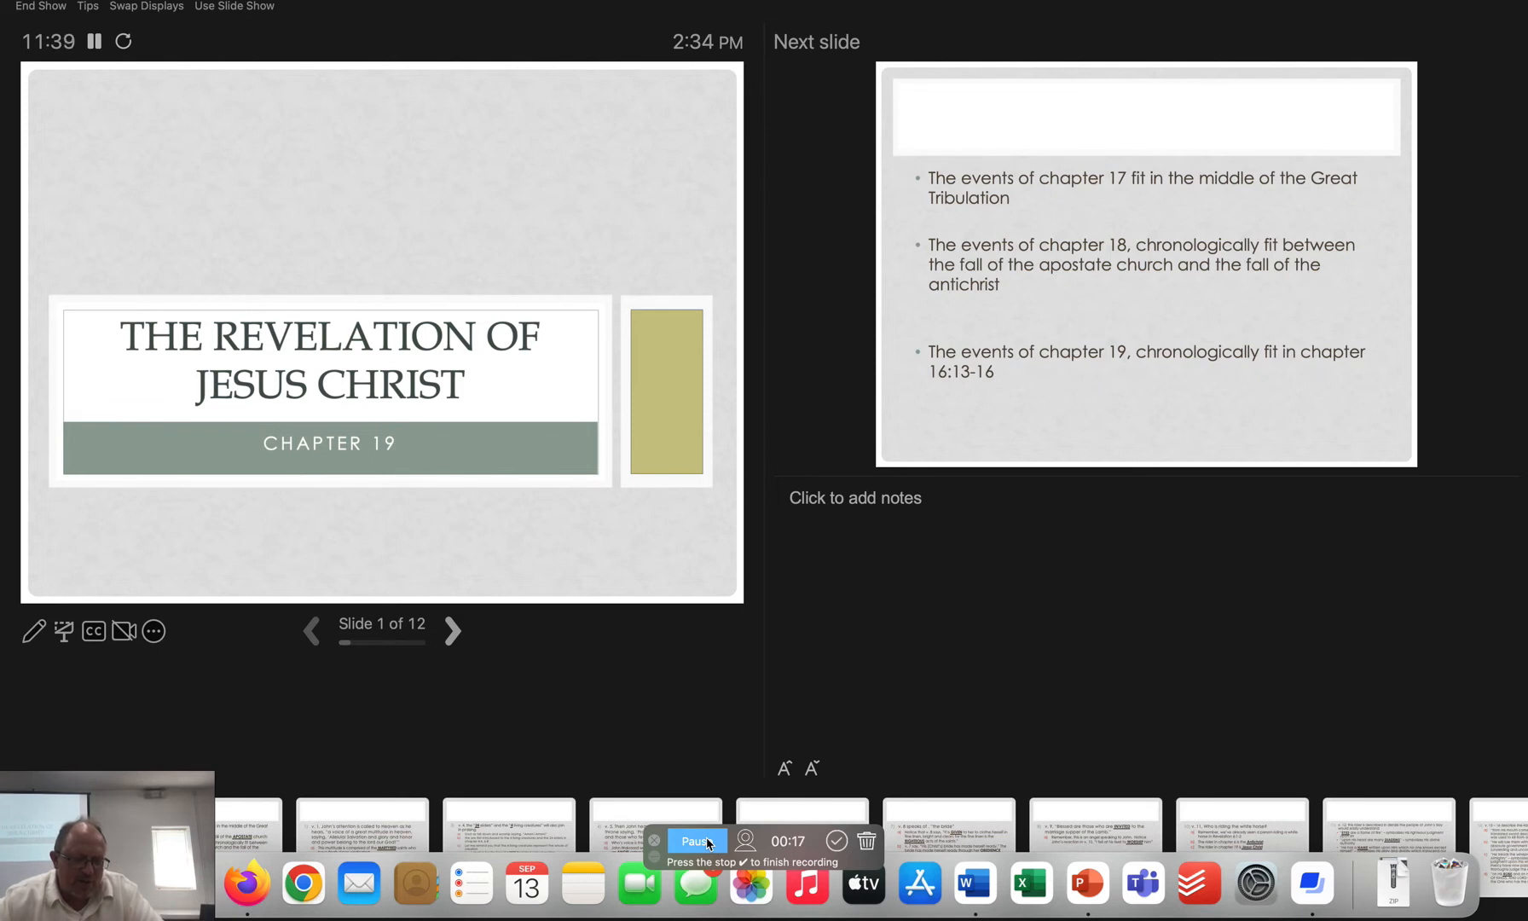
mouse_move(832, 744)
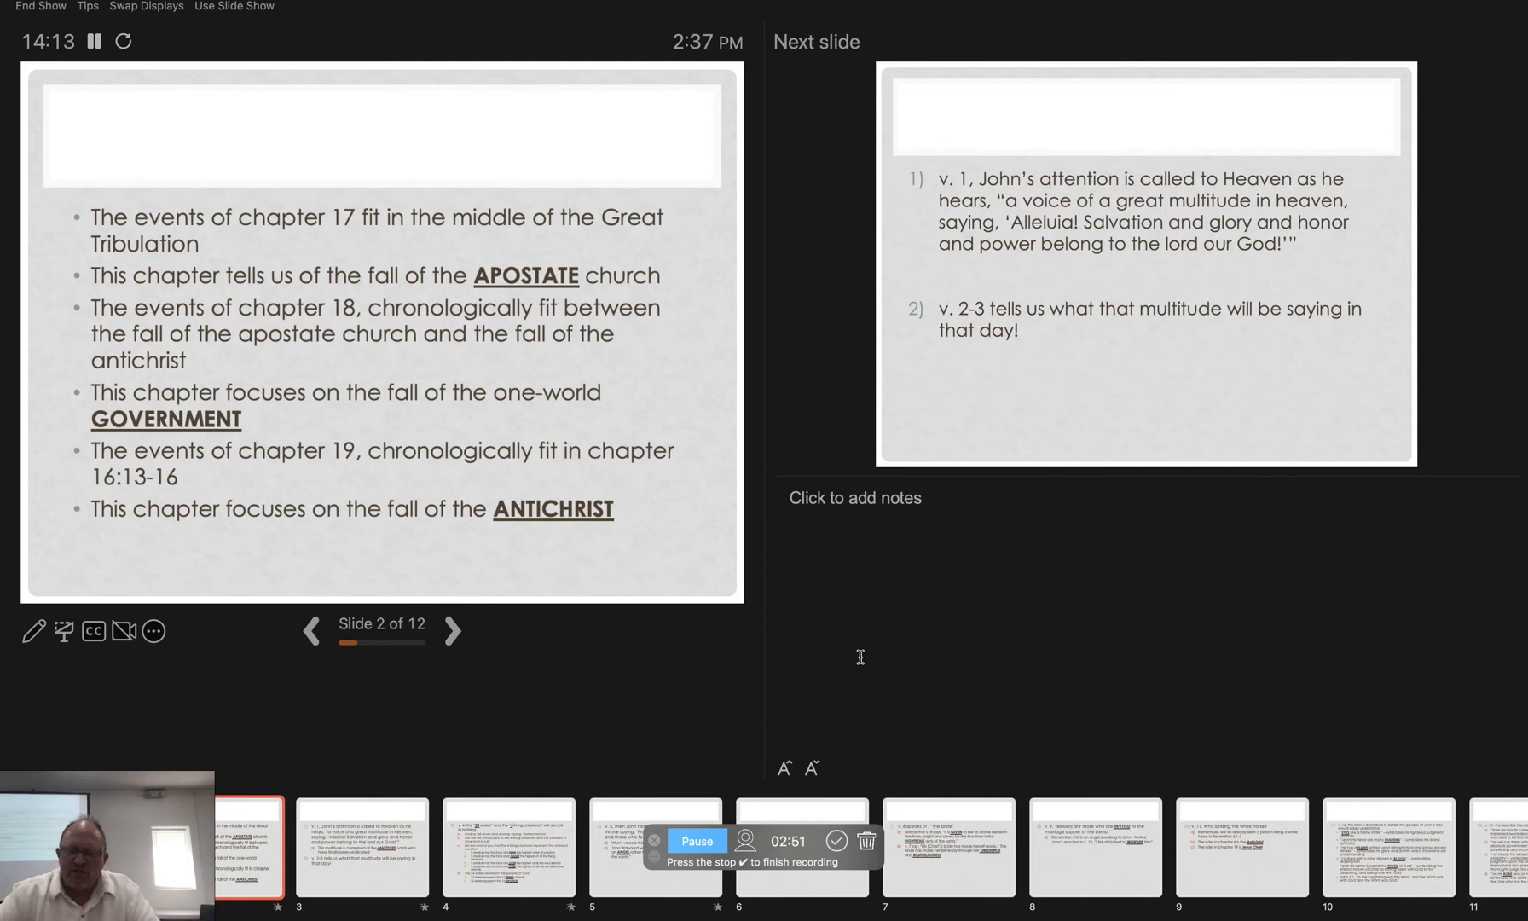
Advance Presenter View to slide 3 to reveal the martyred-saints subpoint.
click(452, 630)
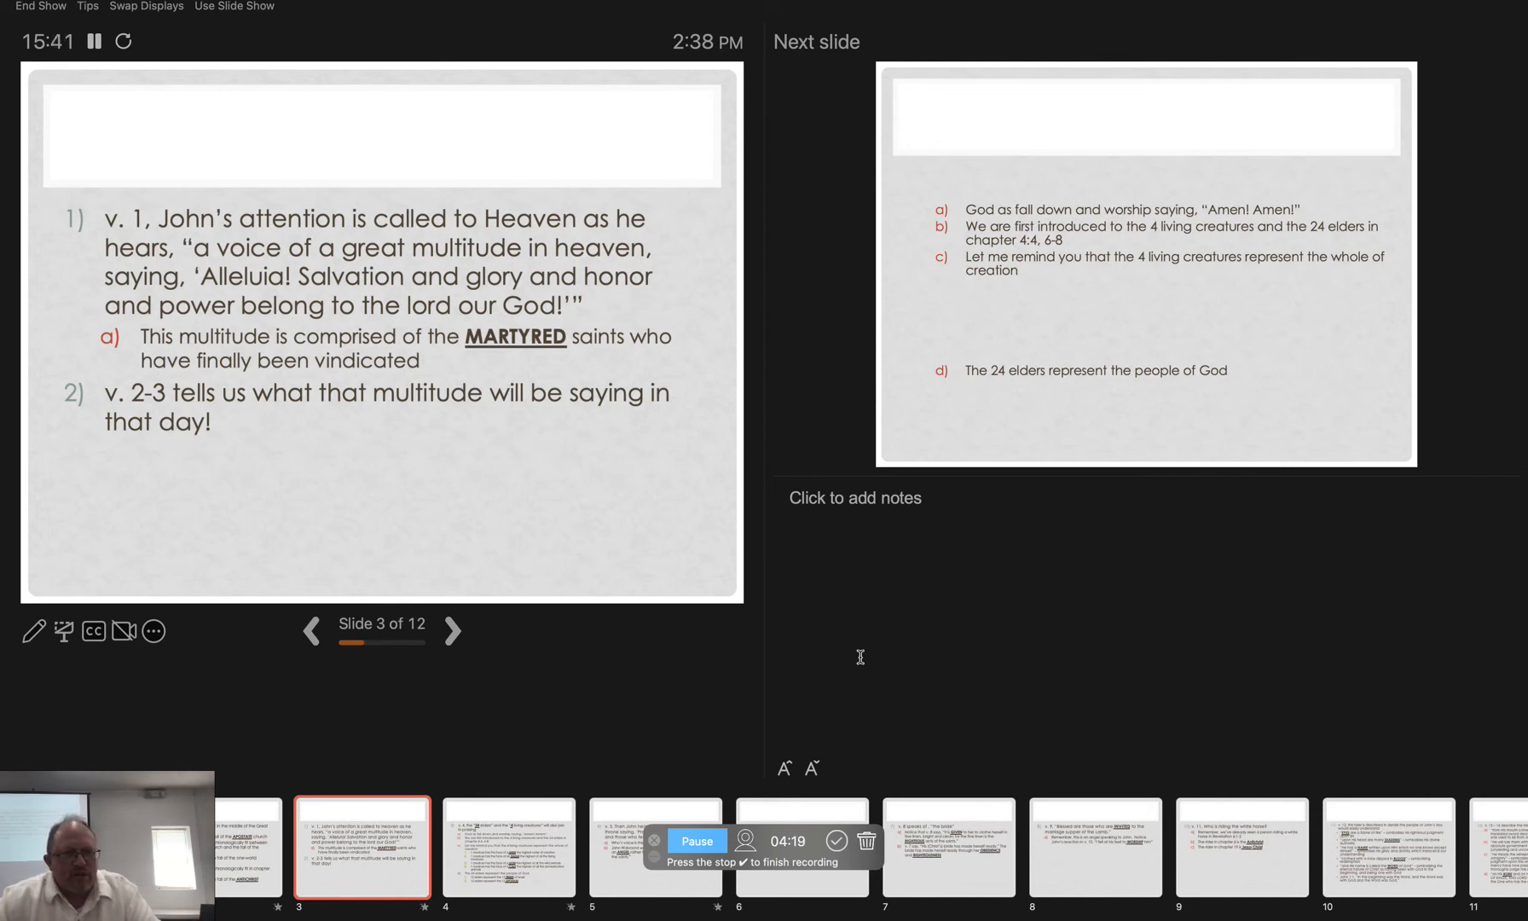
click(452, 631)
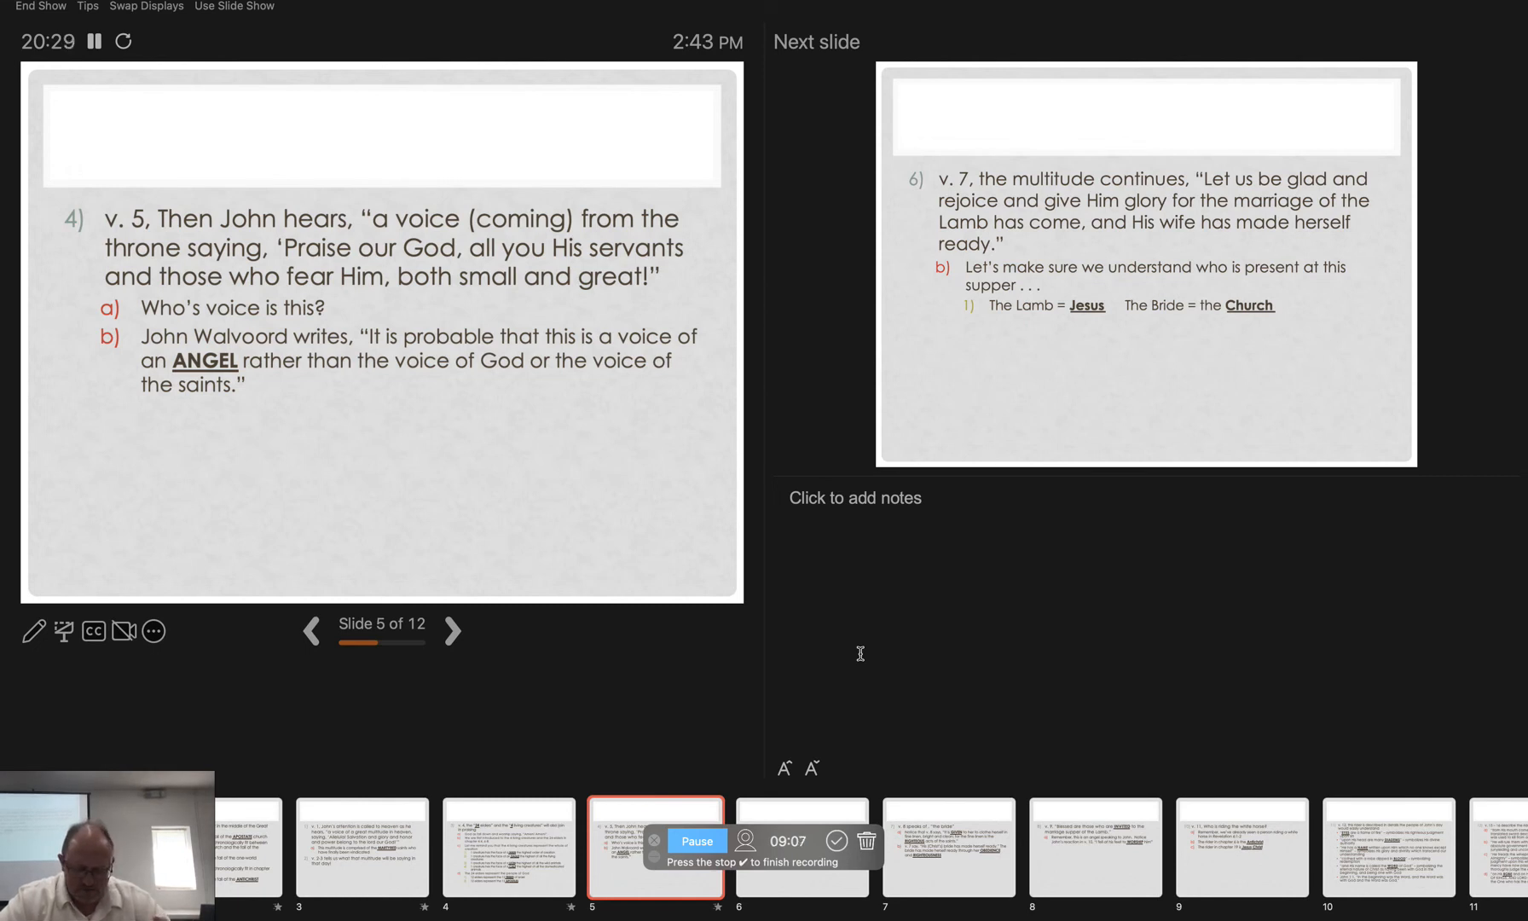
Advance Presenter View to slide 6 on verse 7's rejoicing multitude.
click(452, 631)
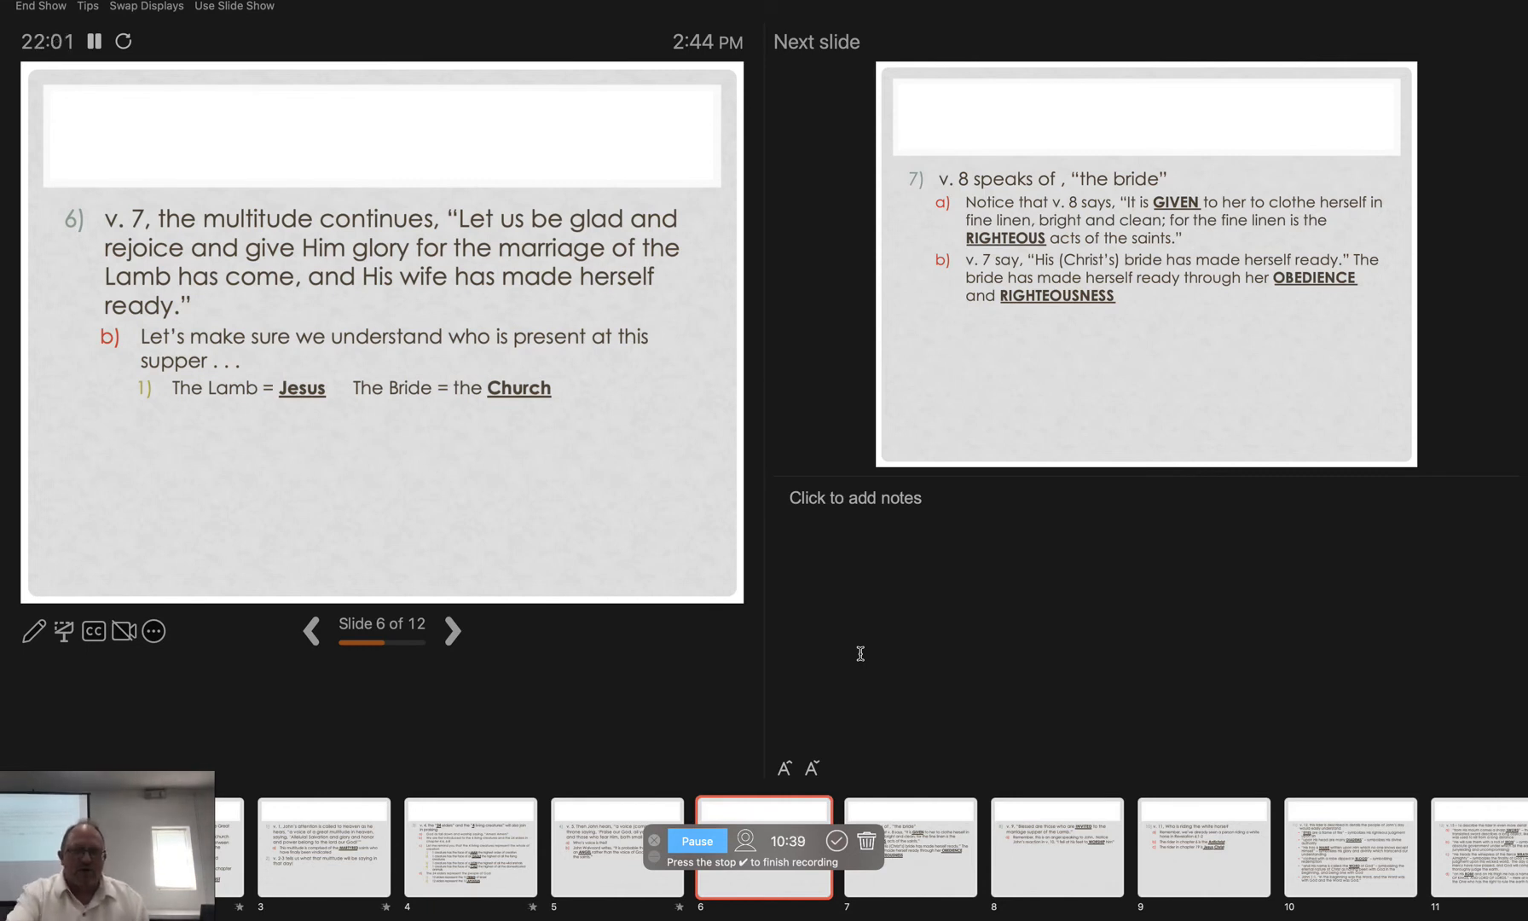
click(451, 630)
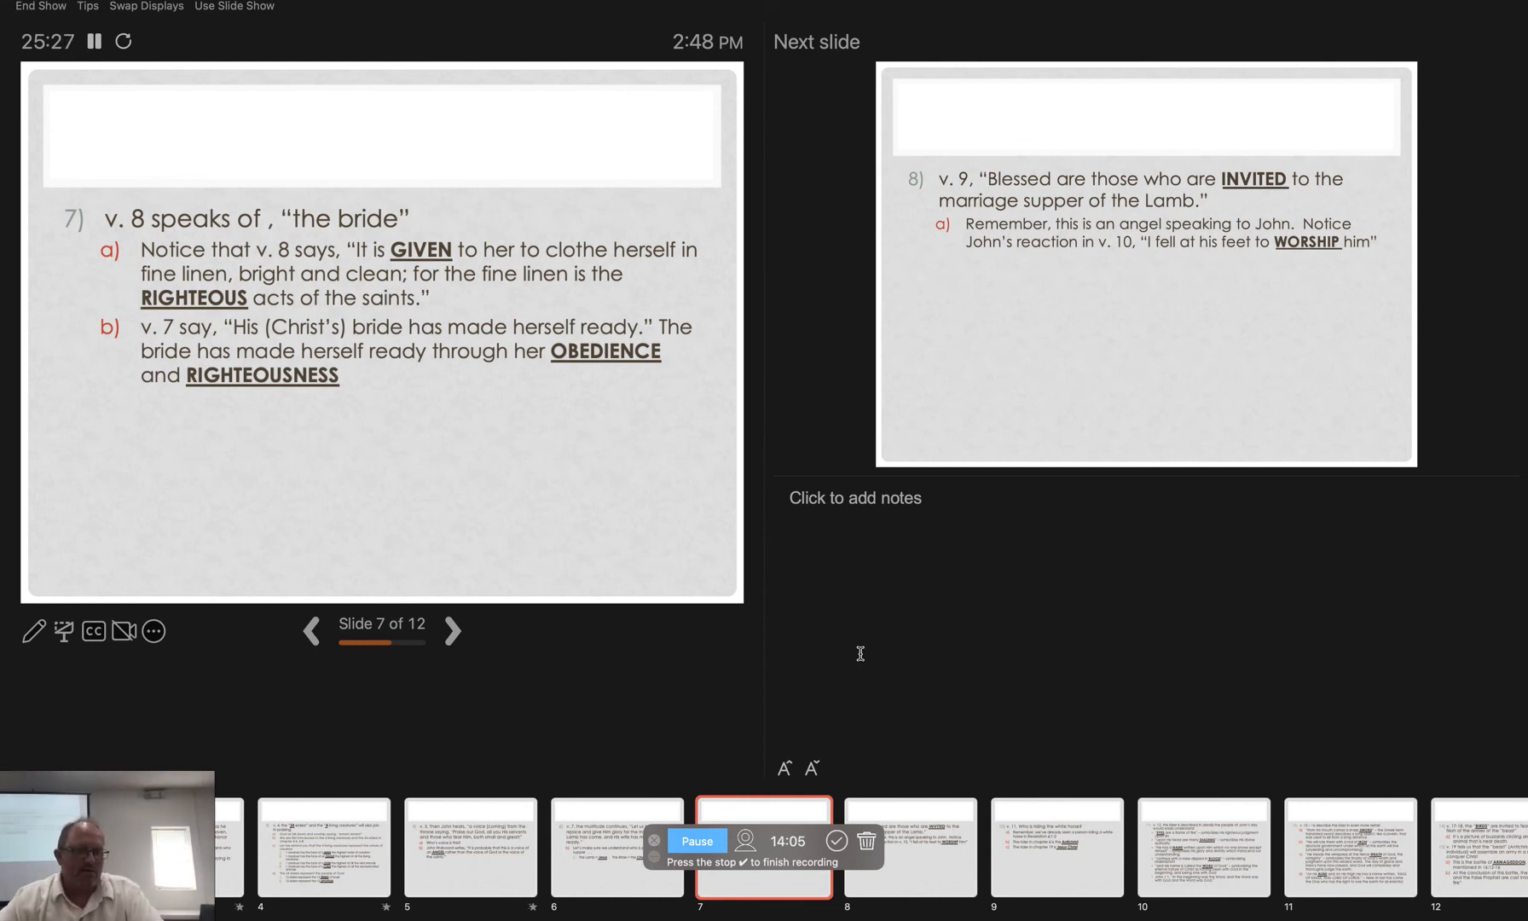
Advance Presenter View to slide 8 on verse 9's invited guests.
click(452, 630)
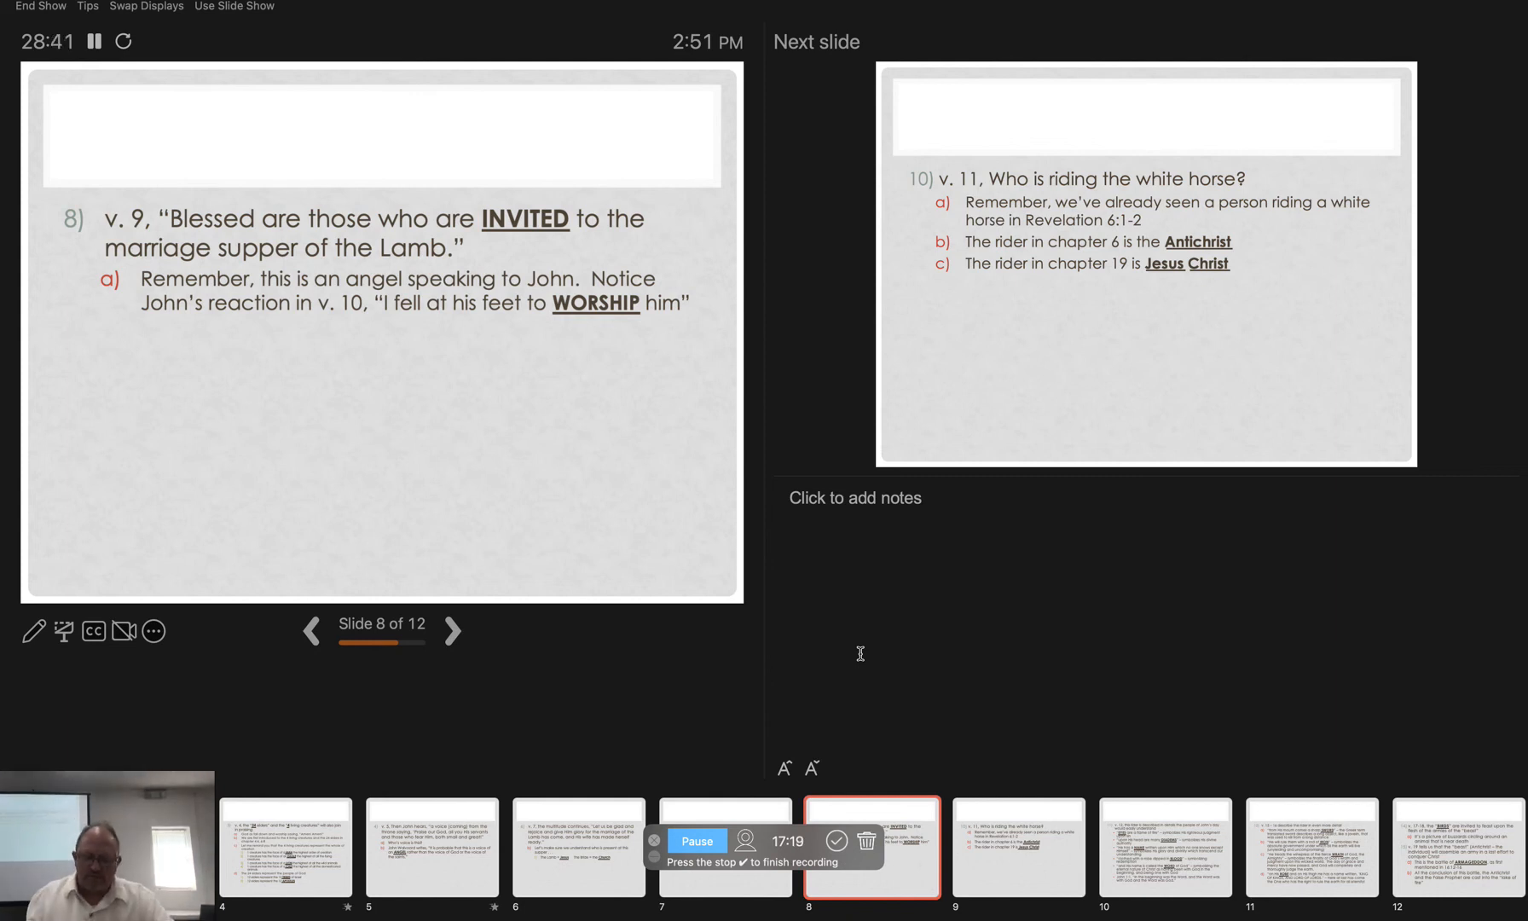
Advance Presenter View to slide 9 on verse 11's white-horse rider.
click(451, 631)
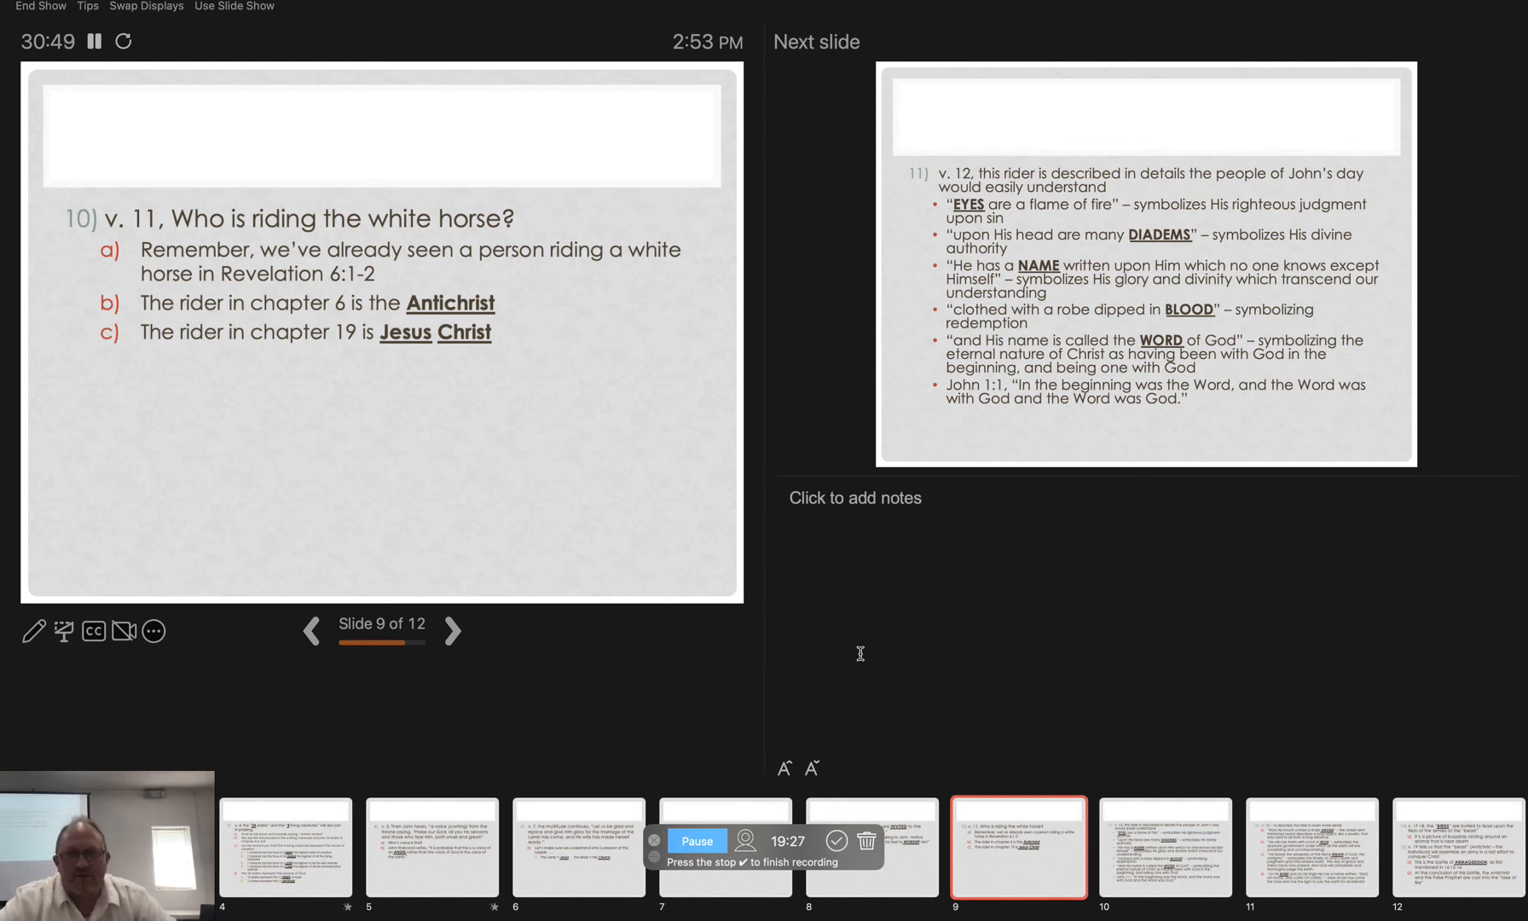
Advance Presenter View to slide 10 on verse 12's description of the rider.
click(452, 631)
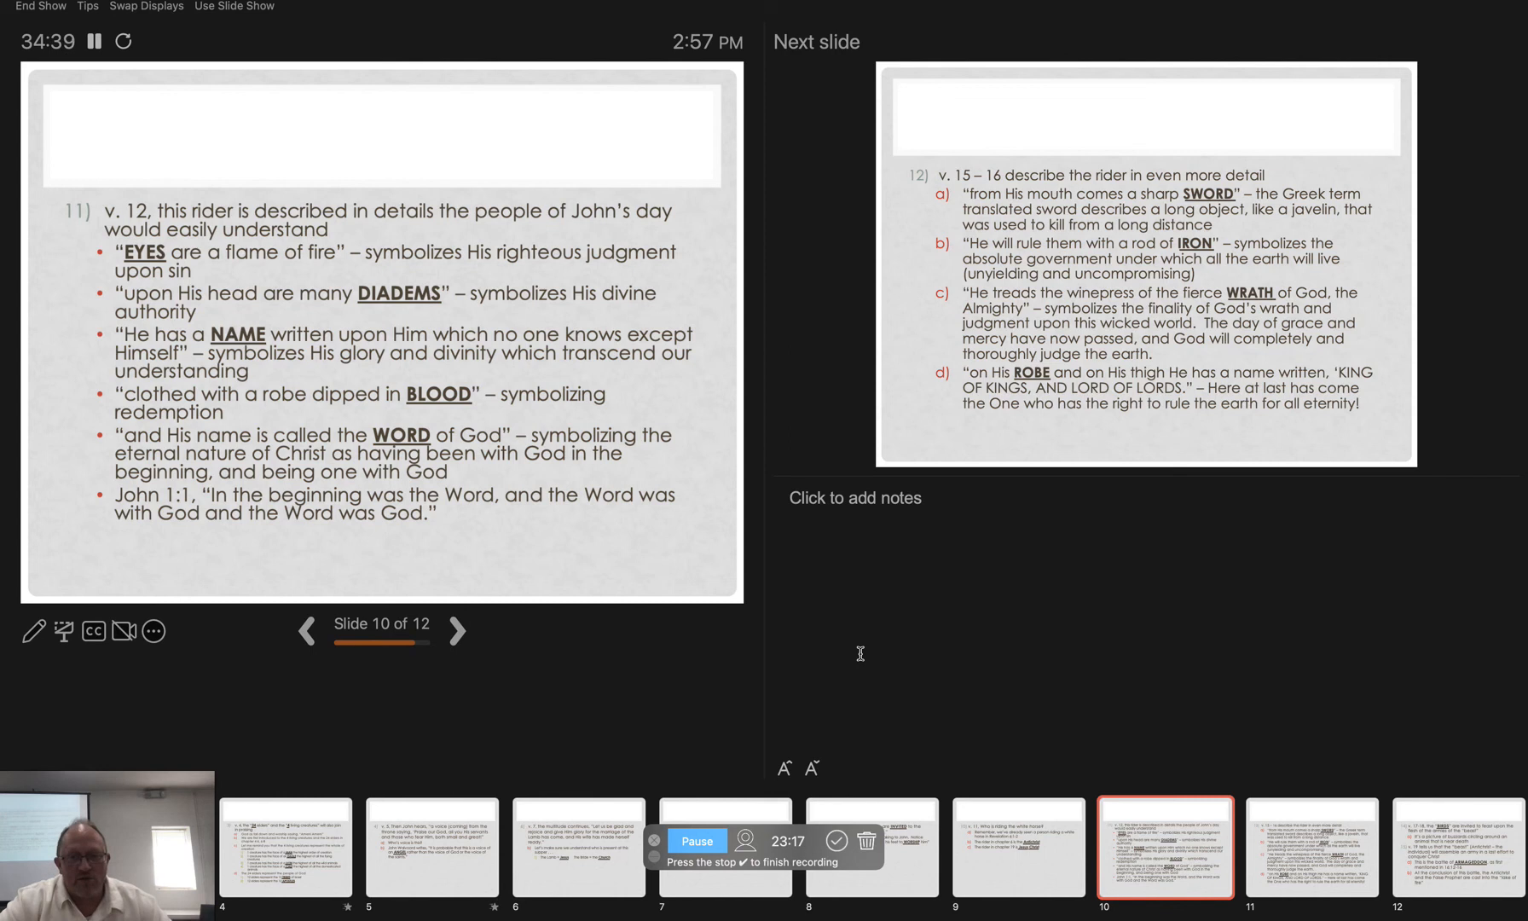
click(456, 630)
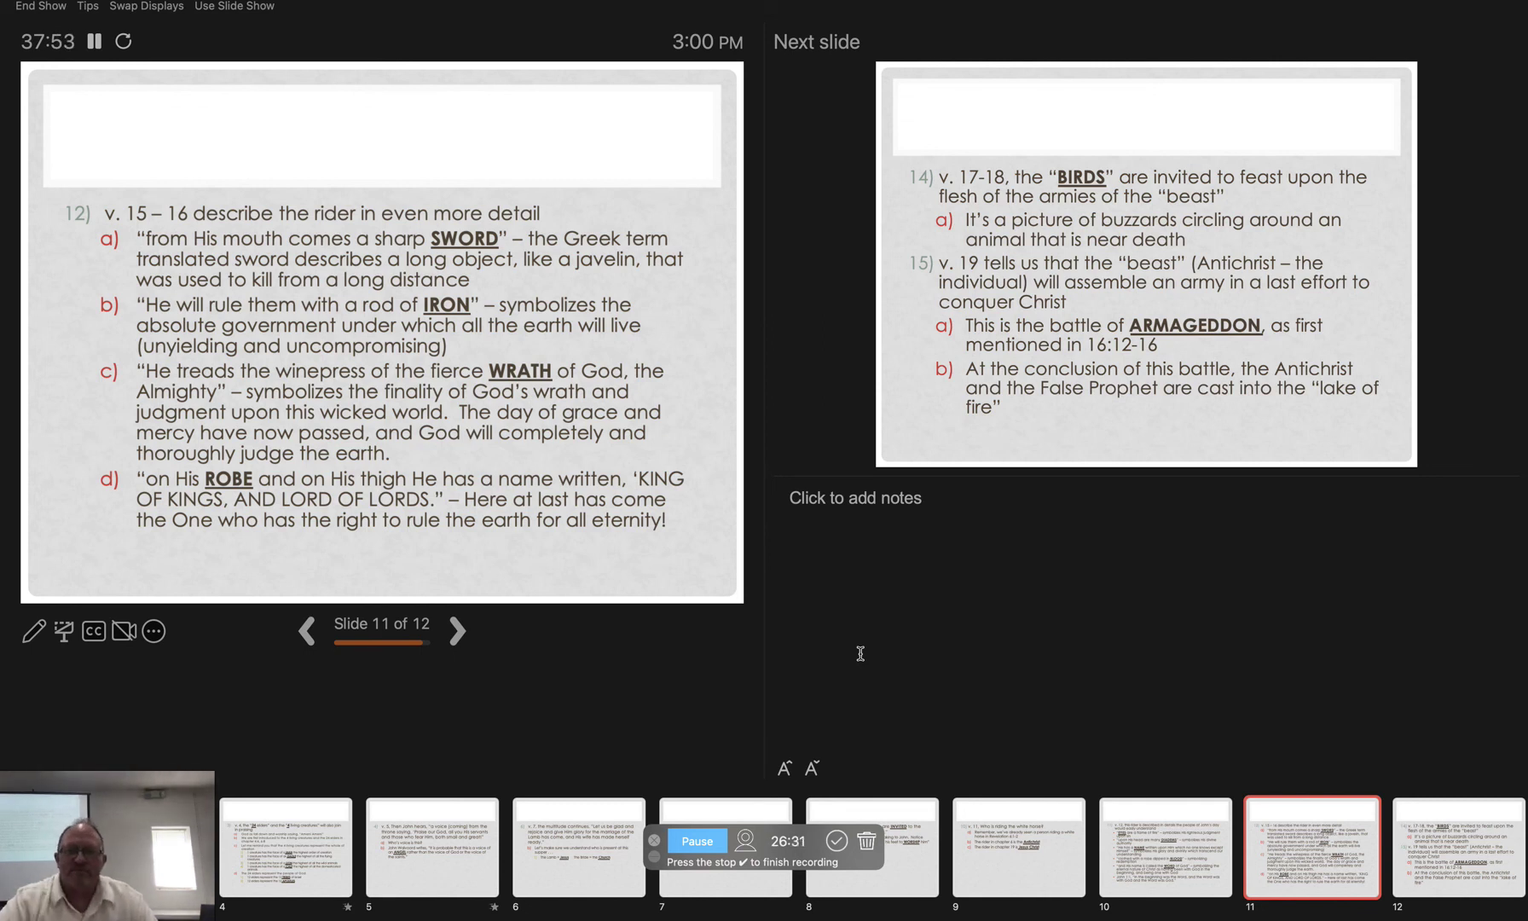
click(456, 630)
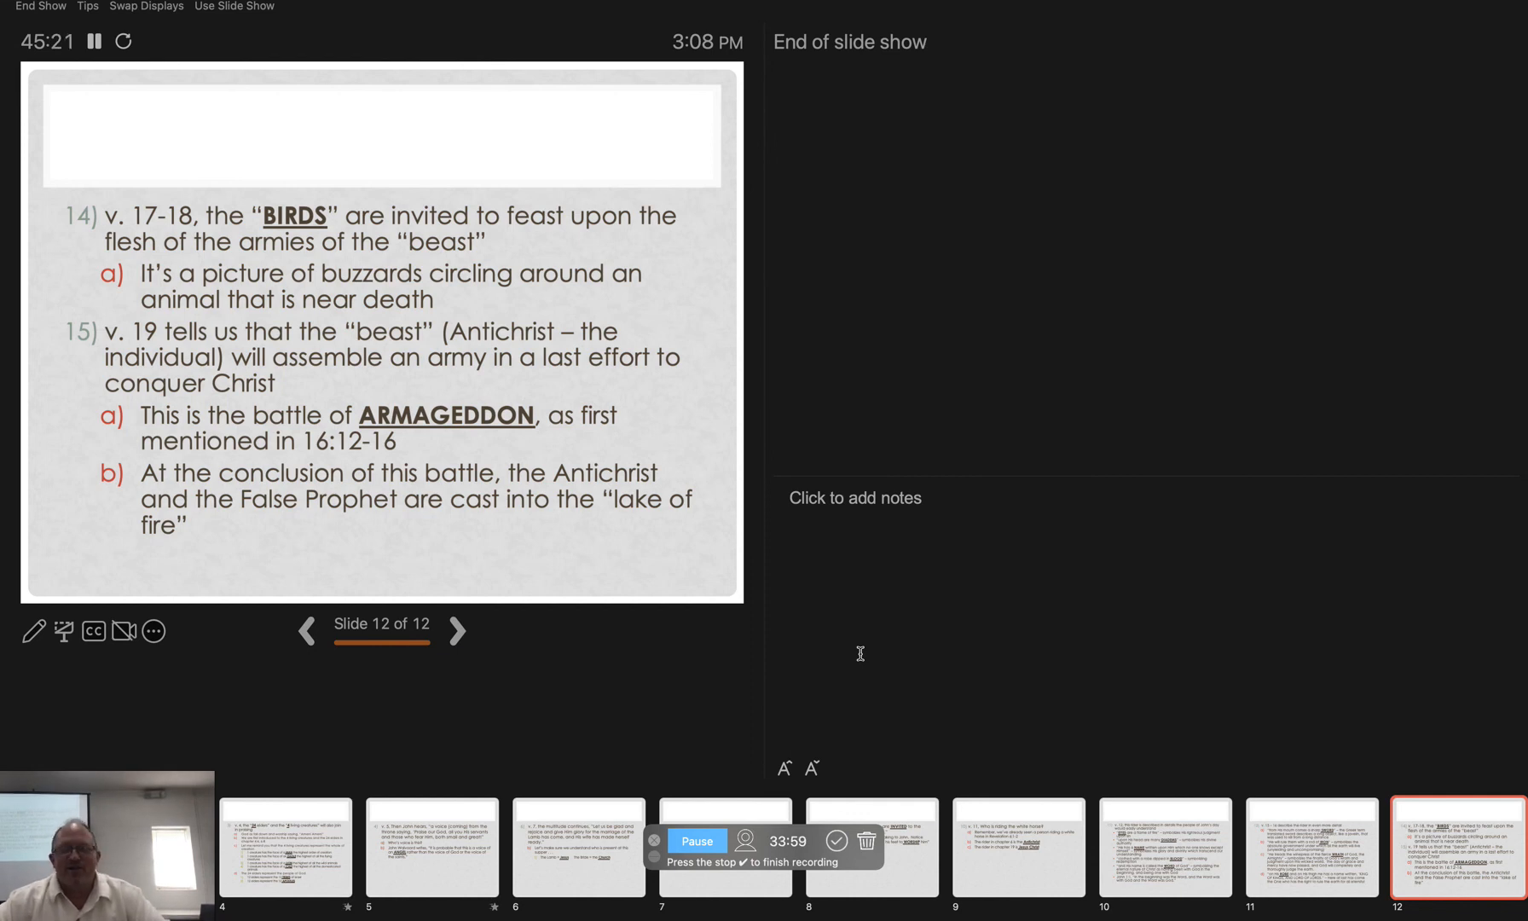
mouse_move(757, 802)
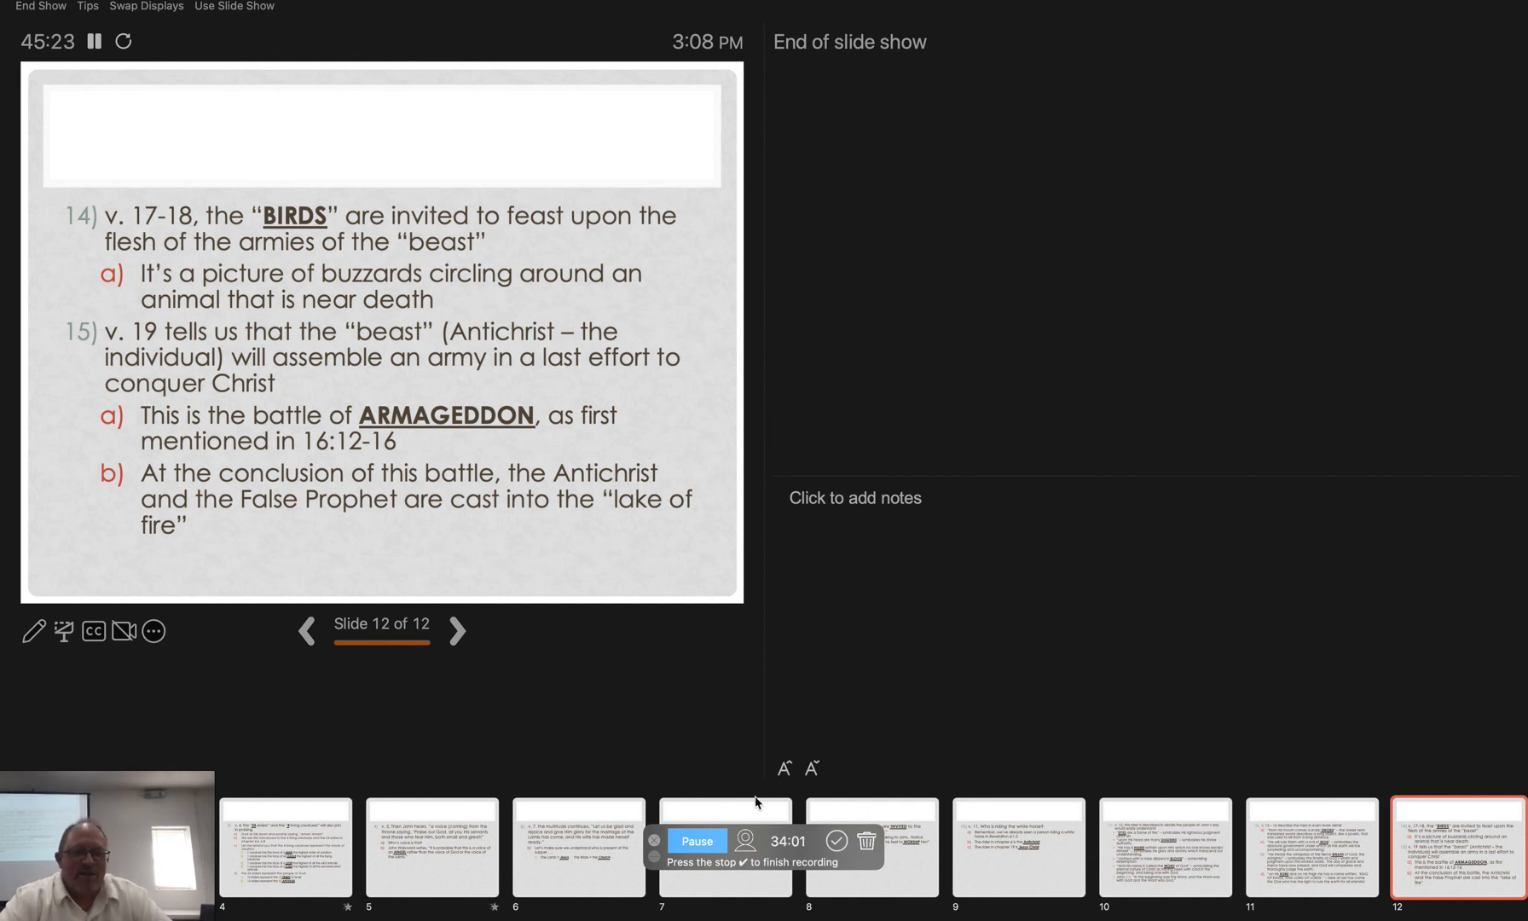